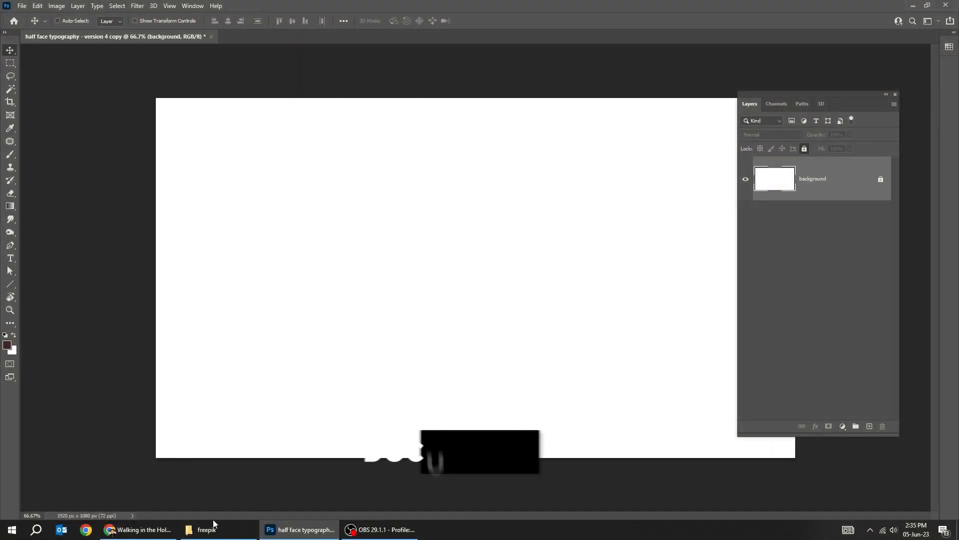
- Place the woman portrait from the freepik folder into the document as a 'woman' layer
{"action": "left_click", "coordinate": [206, 530]}
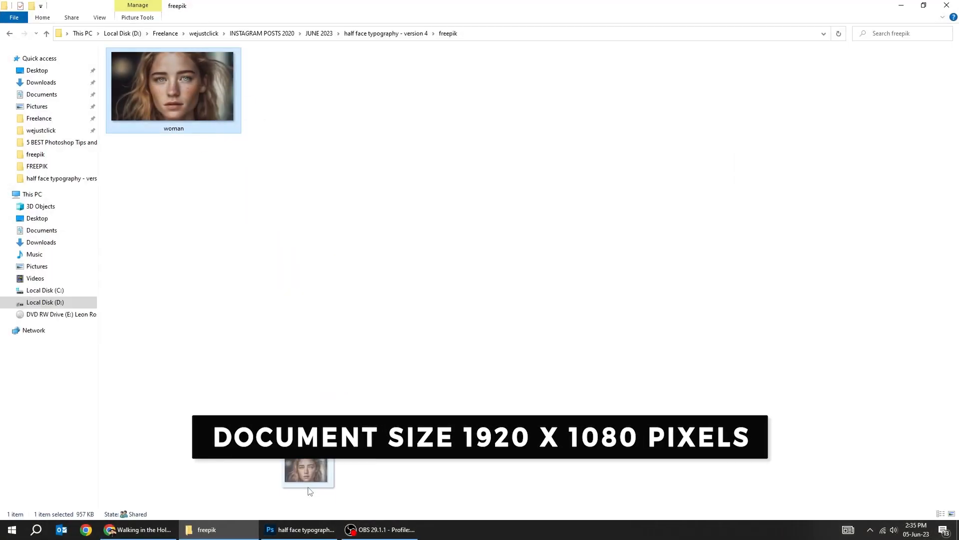
{"action": "left_click", "coordinate": [299, 530]}
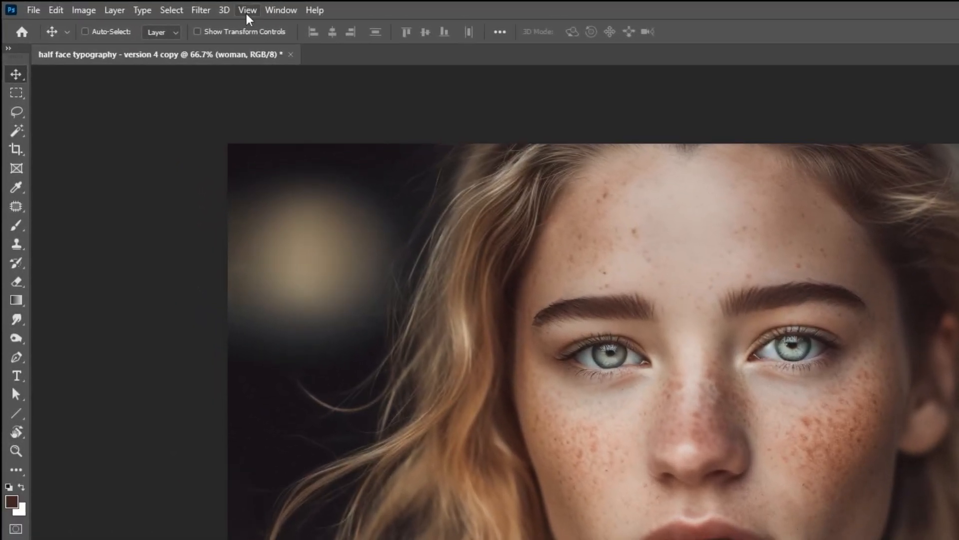
- Add a two-column guide layout so a guide marks the canvas centre
{"action": "left_click", "coordinate": [246, 10]}
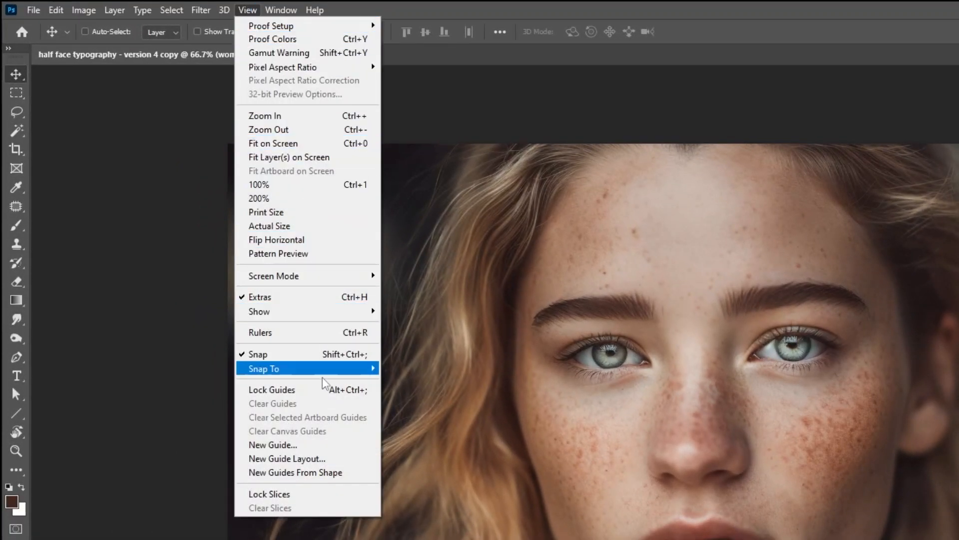
{"action": "left_click", "coordinate": [287, 459]}
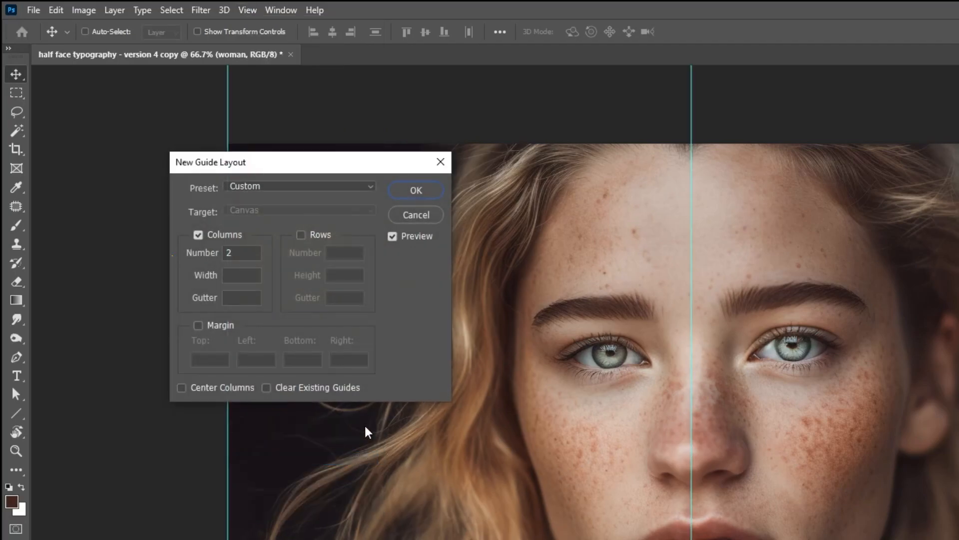
{"action": "left_click", "coordinate": [241, 253]}
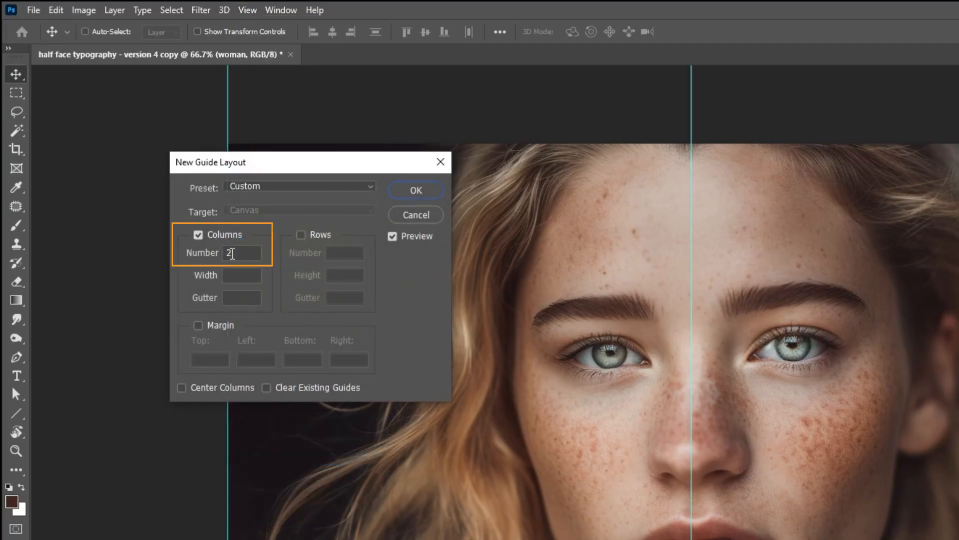
{"action": "left_click", "coordinate": [416, 190]}
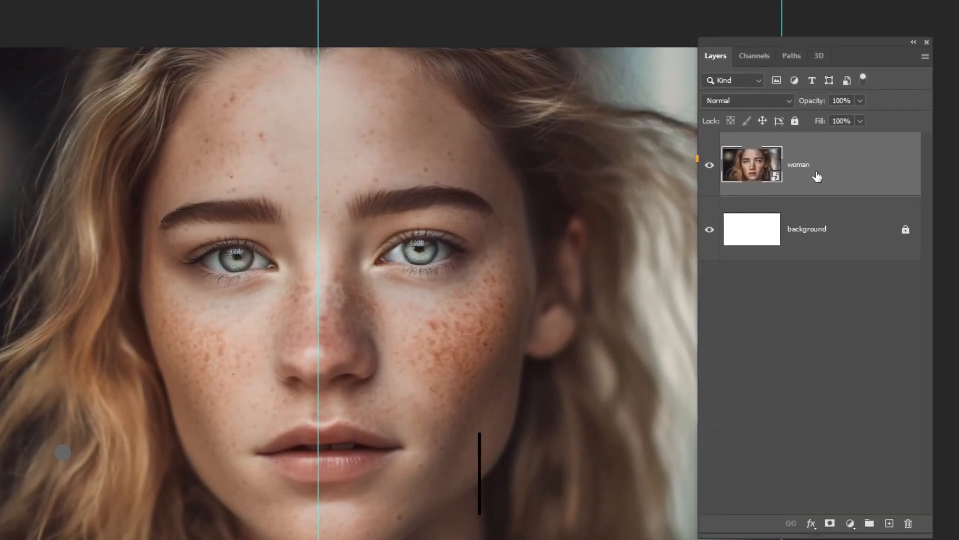
- Duplicate the woman photo layer with Ctrl+J and hide the copy
{"action": "key", "text": "ctrl+j"}
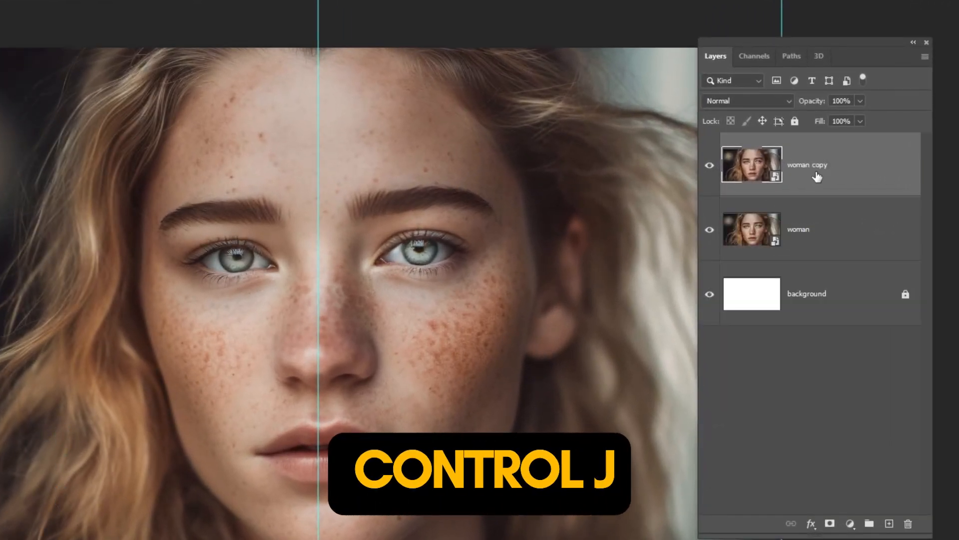
{"action": "left_click", "coordinate": [710, 165]}
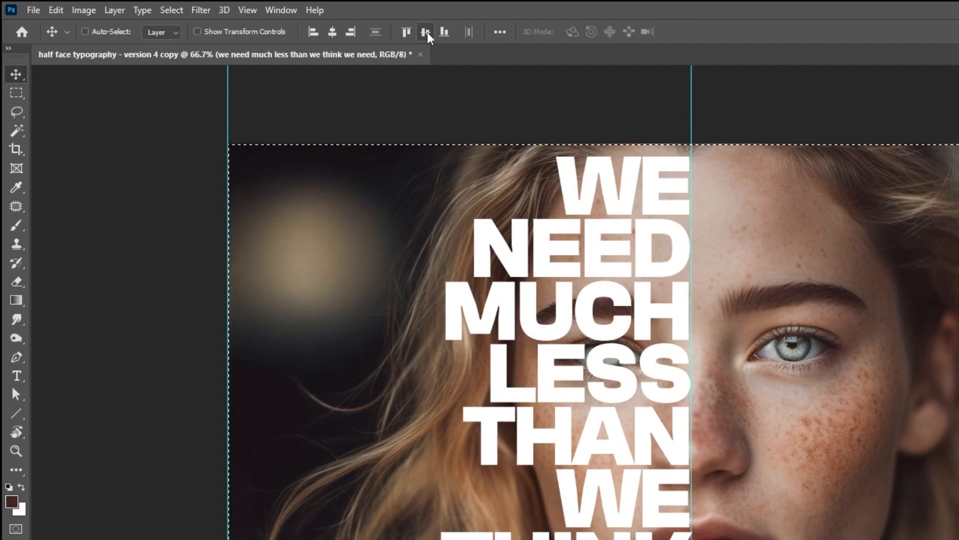
- Deselect the canvas-wide selection and return to the woman photo layer
{"action": "key", "text": "ctrl+d"}
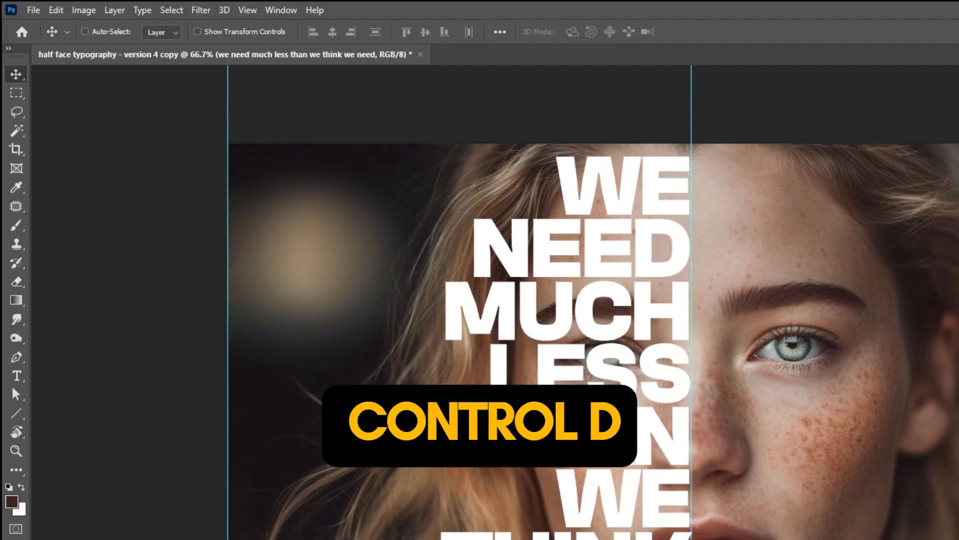
{"action": "key", "text": "ctrl+d"}
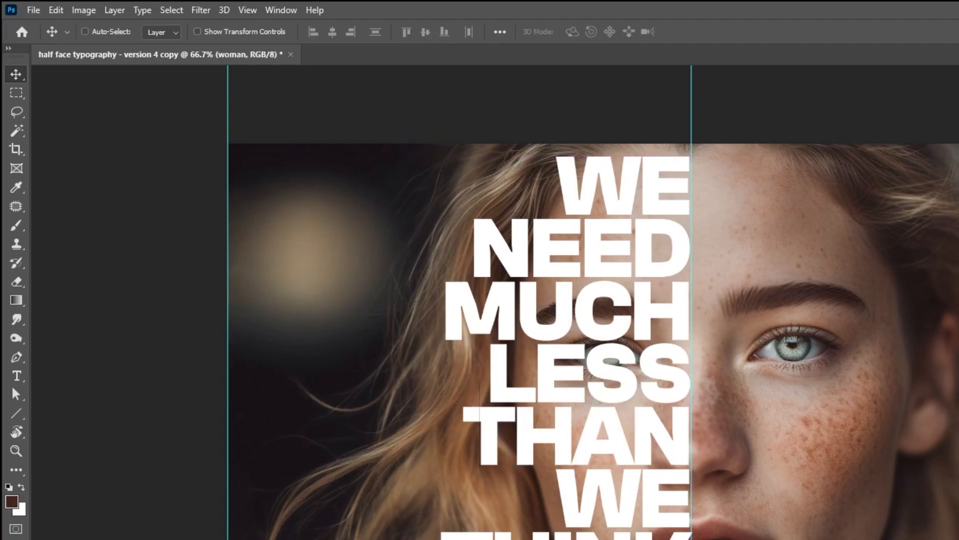
- Mask the woman layer to the right half and reveal the duplicate photo layer again
{"action": "left_click", "coordinate": [16, 92]}
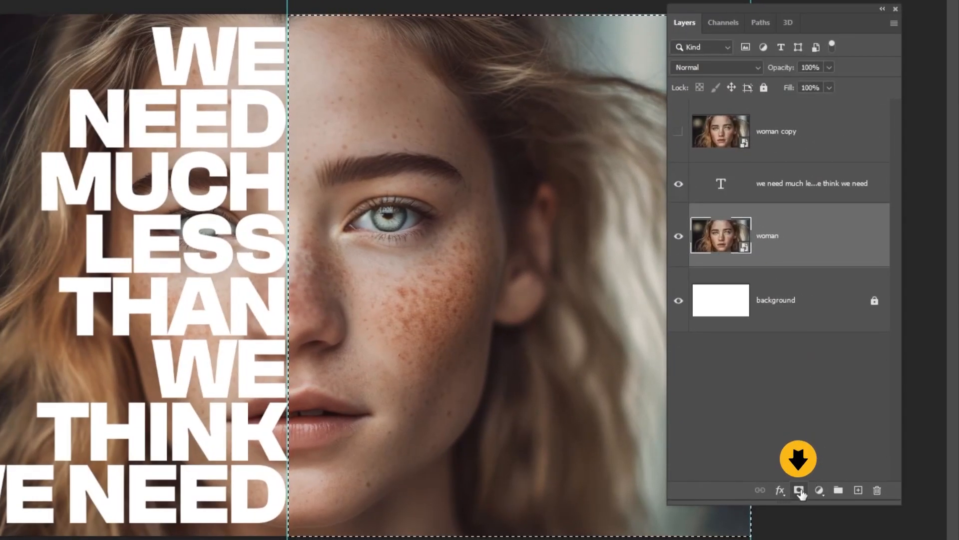
{"action": "left_click", "coordinate": [798, 490]}
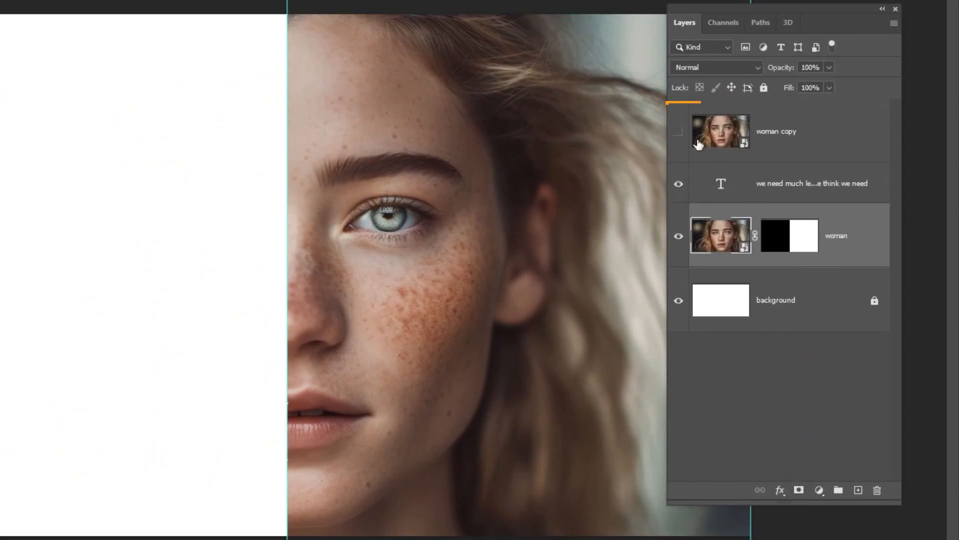
{"action": "left_click", "coordinate": [678, 130]}
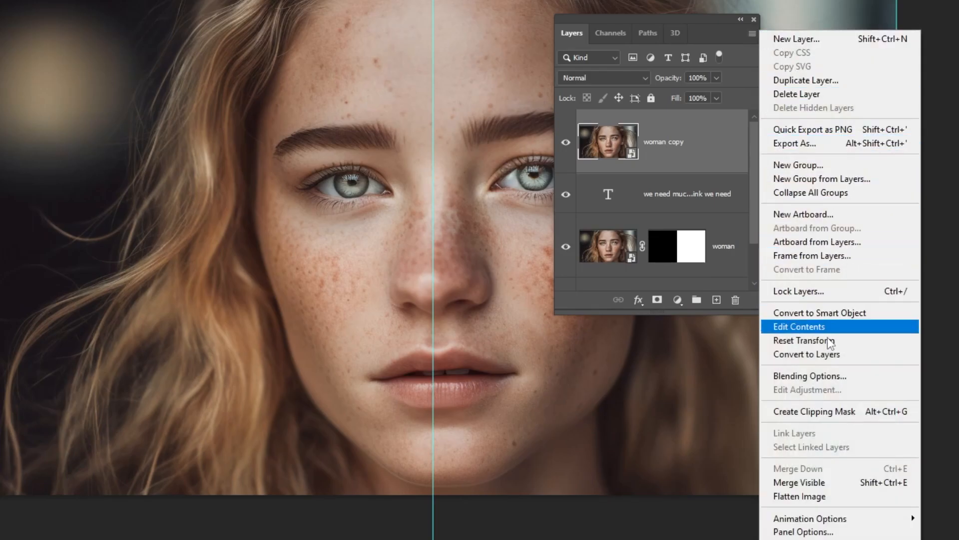
- Clip the woman copy layer into the quote so the photo fills its letters
{"action": "left_click", "coordinate": [799, 326]}
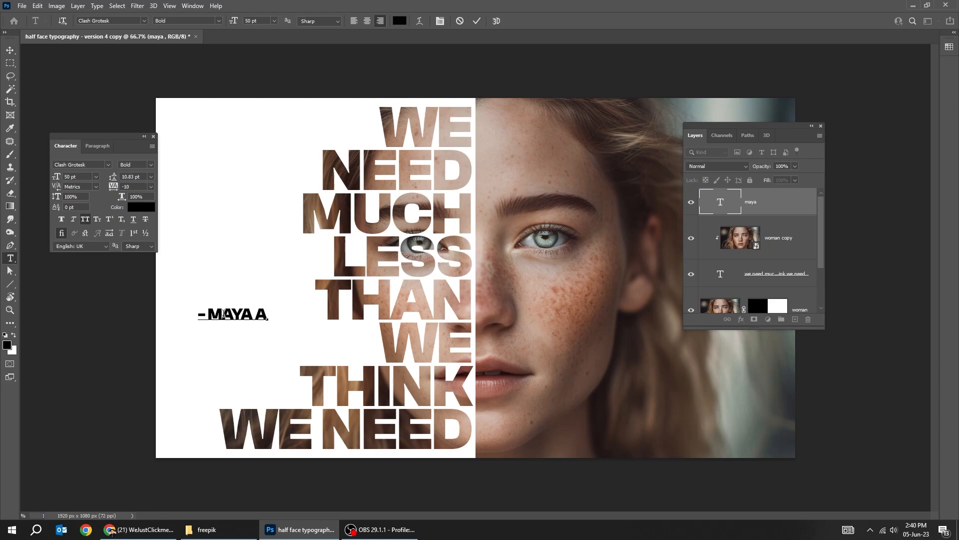
- Complete the attribution so it reads '- MAYA ANGELOU'
{"action": "type", "text": "NGELOU"}
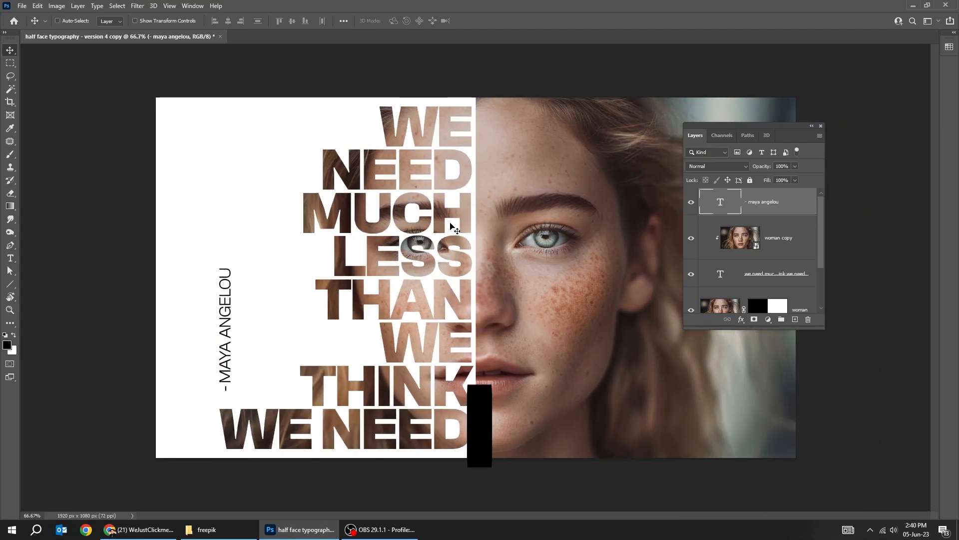
- Stamp all visible layers into 'Layer 1' and convert it to a smart object
{"action": "key", "text": "ctrl+shift+alt+e"}
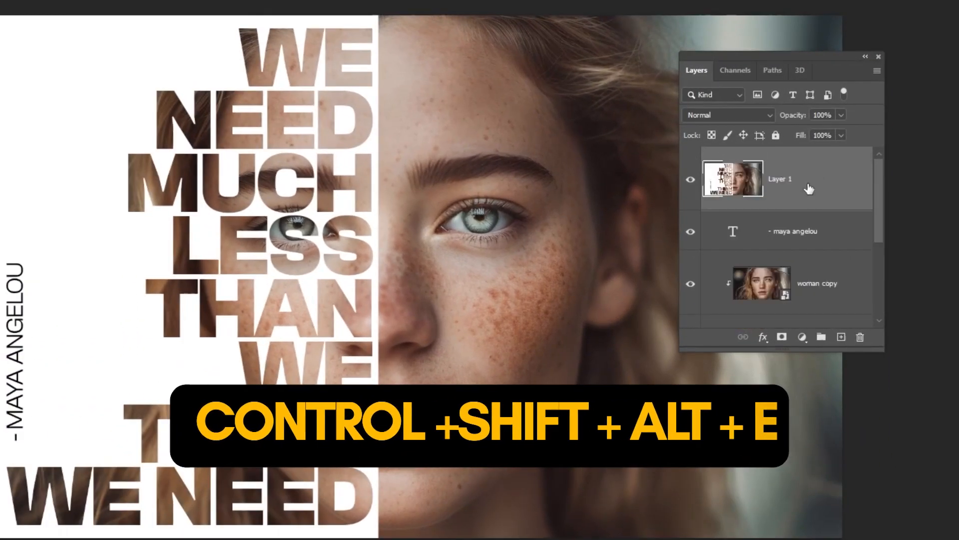
{"action": "right_click", "coordinate": [781, 179]}
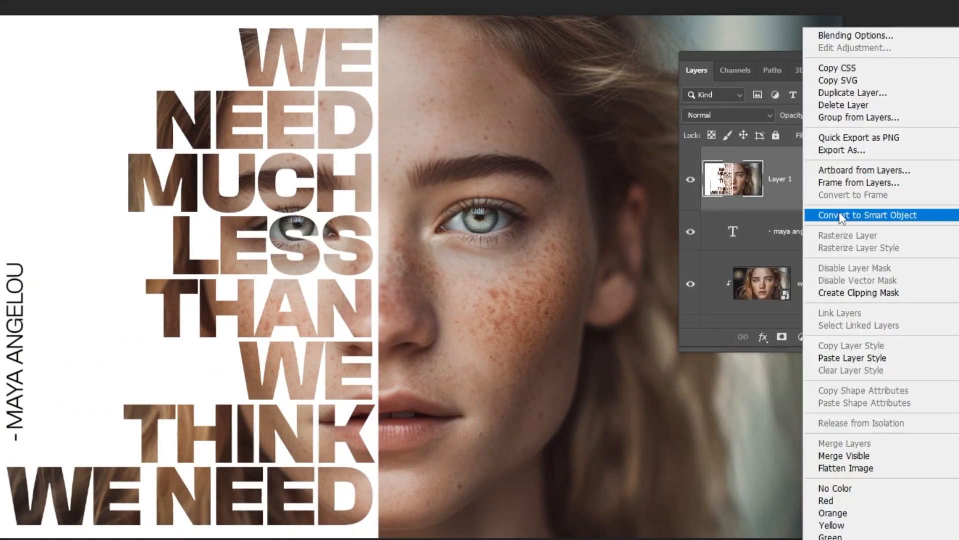
{"action": "left_click", "coordinate": [868, 215]}
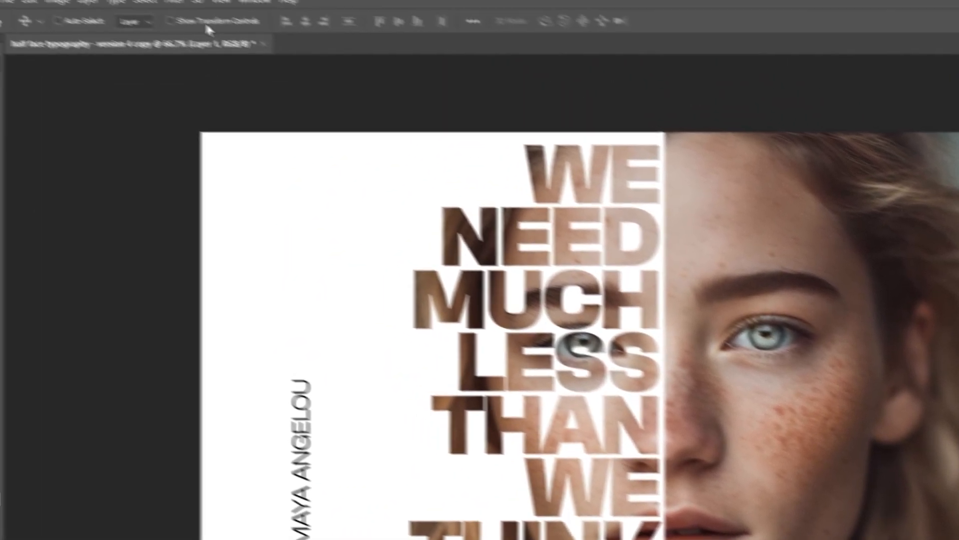
- Apply a Camera Raw Filter: Temperature -9, Tint +16, Exposure +0.35, Contrast +15, Texture +37, Clarity +36, Vibrance +6, Saturation +13
{"action": "left_click", "coordinate": [200, 10]}
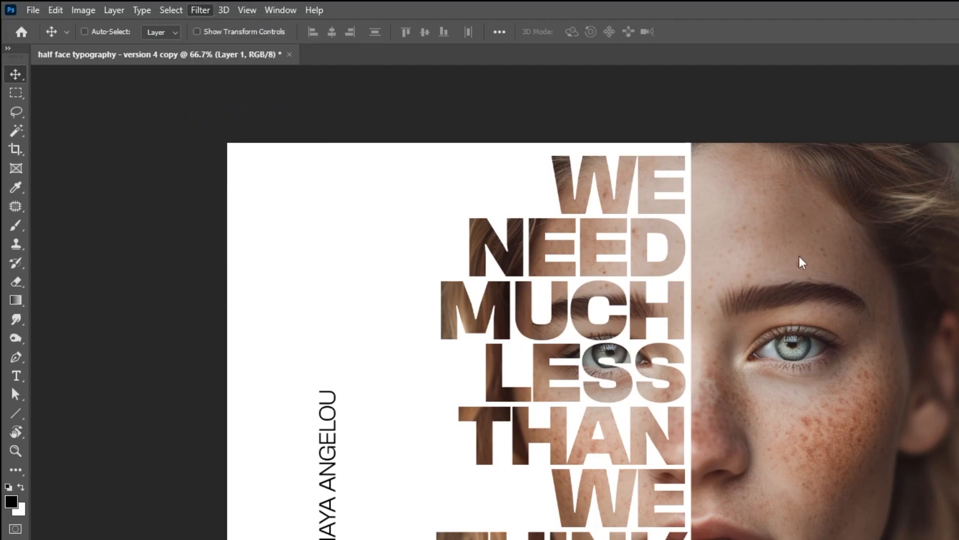
{"action": "left_click", "coordinate": [200, 10]}
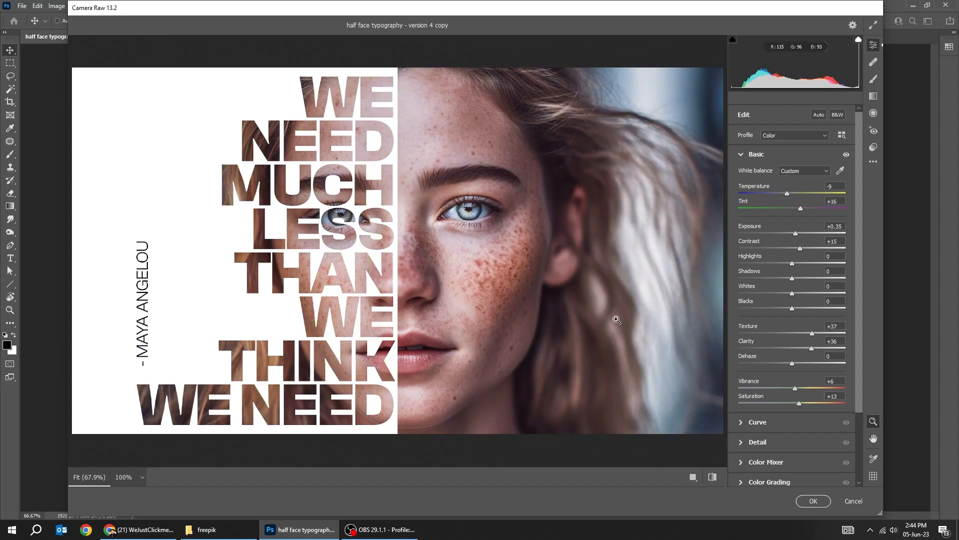
{"action": "left_click", "coordinate": [812, 500]}
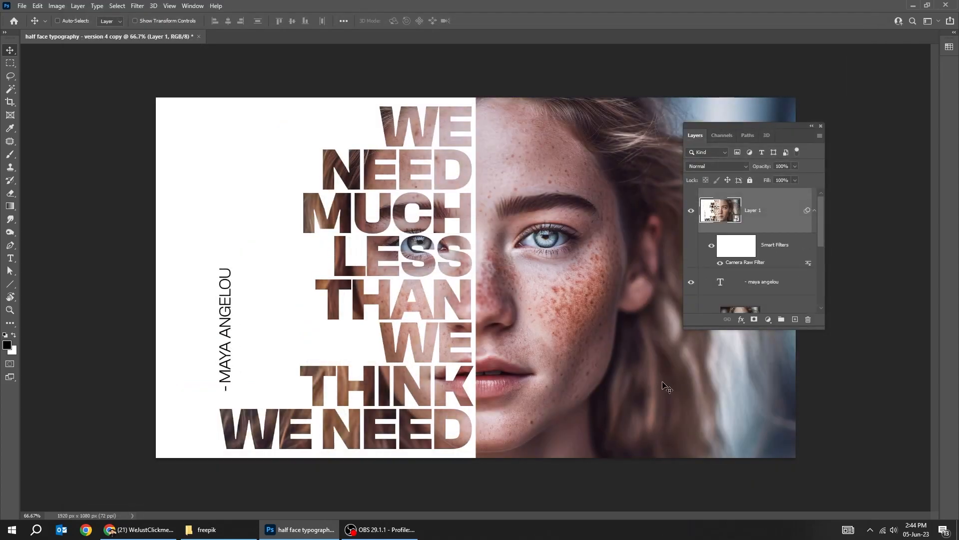